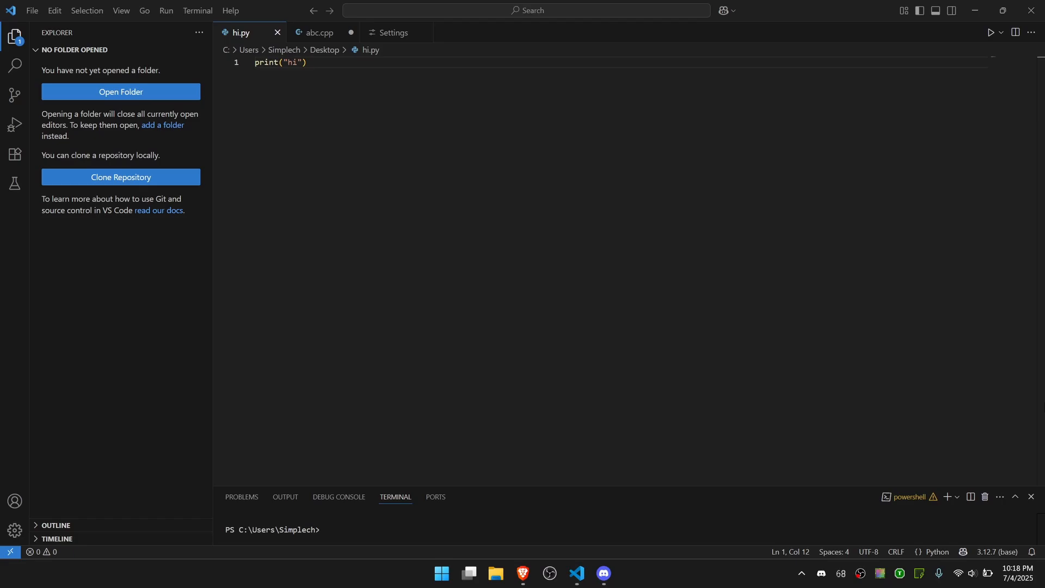
Switch from the hi.py editor to the Discord server window via the taskbar.
click(602, 576)
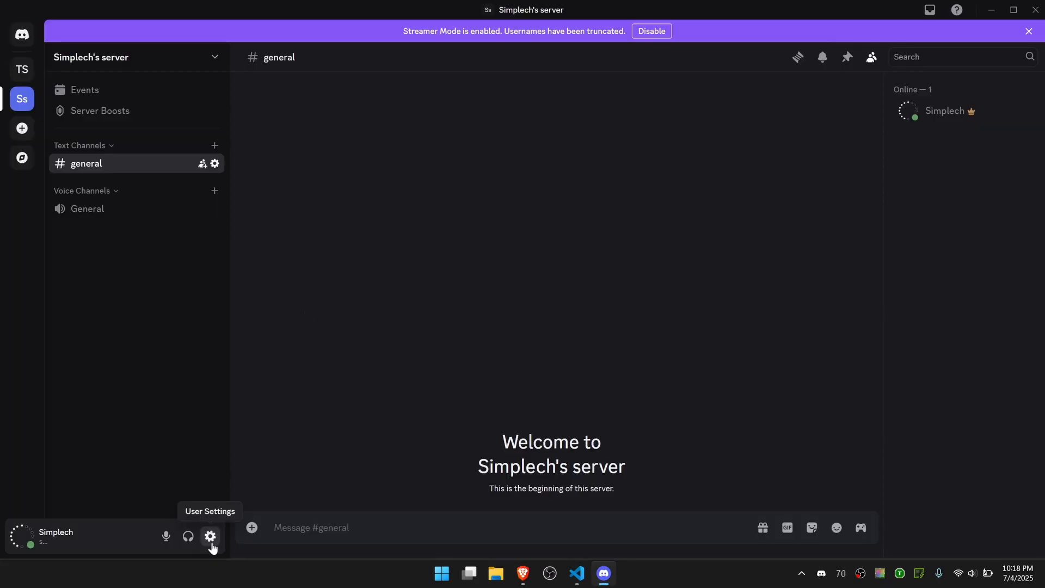
In Activity Privacy, toggle 'Share your detected activities with others' off and back on, then leave settings.
click(209, 537)
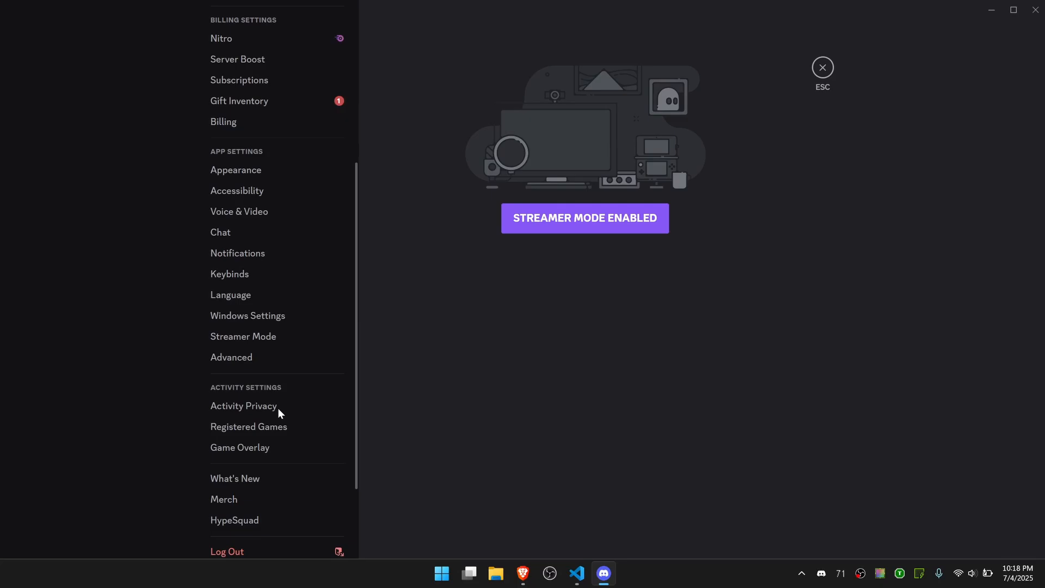
click(243, 406)
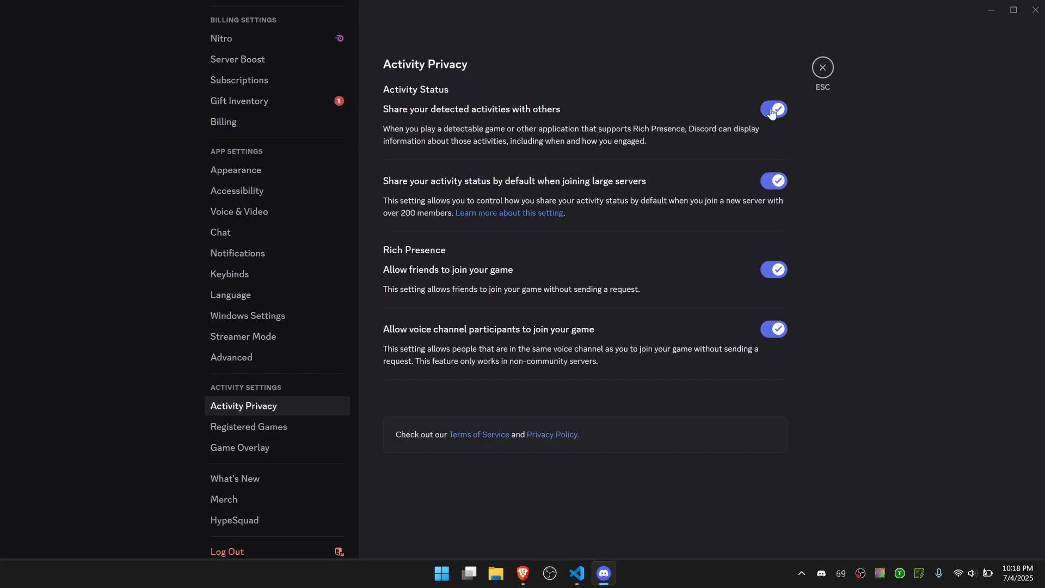
click(773, 108)
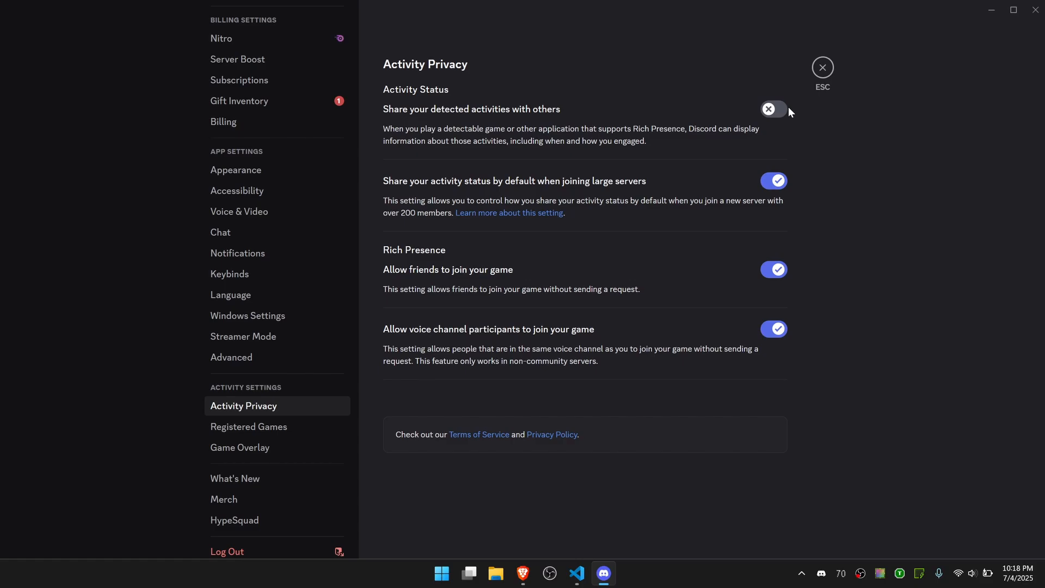
click(773, 109)
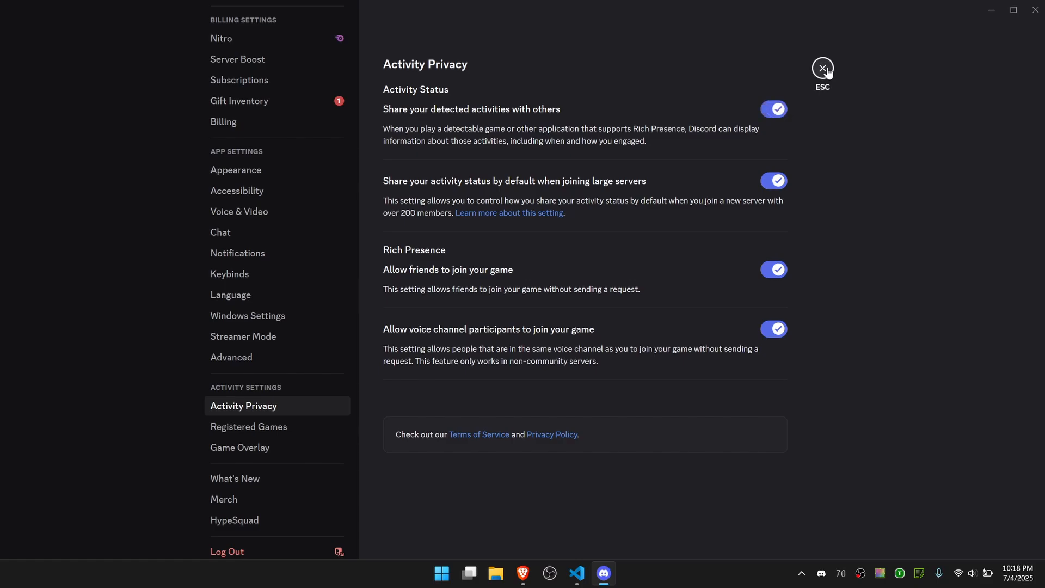
click(576, 573)
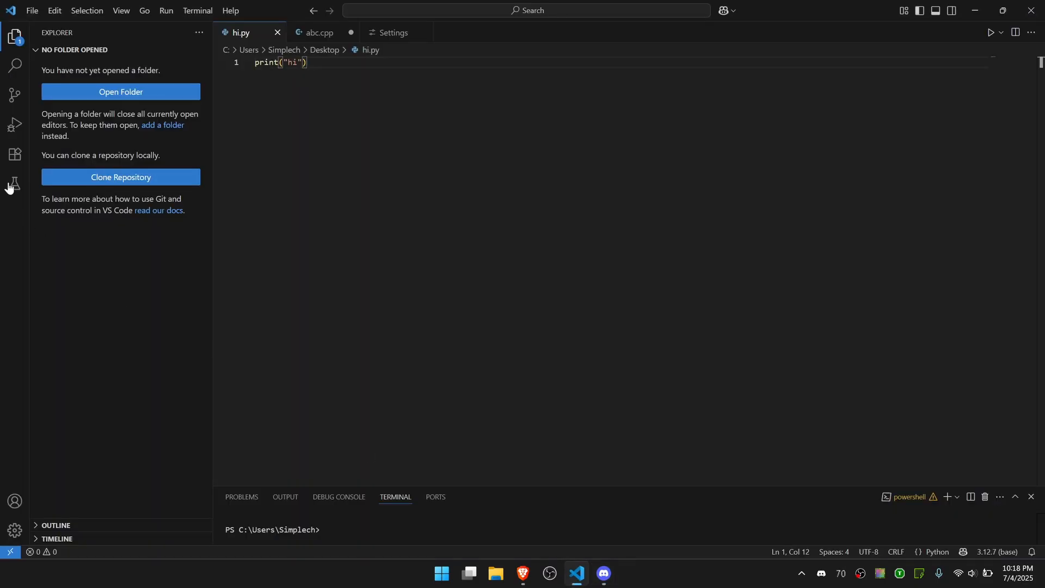
Search Extensions for 'discord', install Discord Presence by Crawl, and return to hi.py.
click(14, 156)
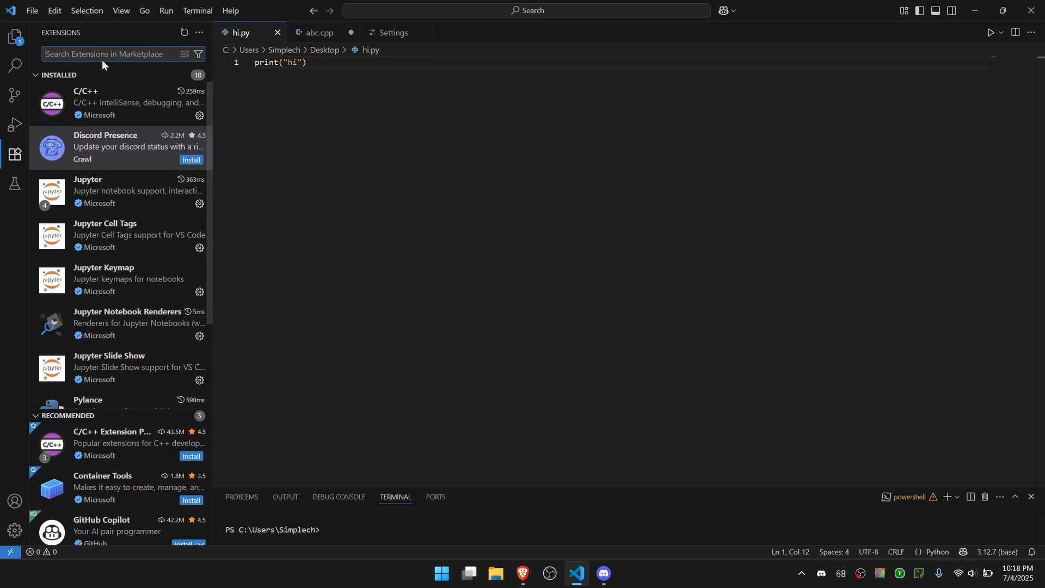
text(discord)
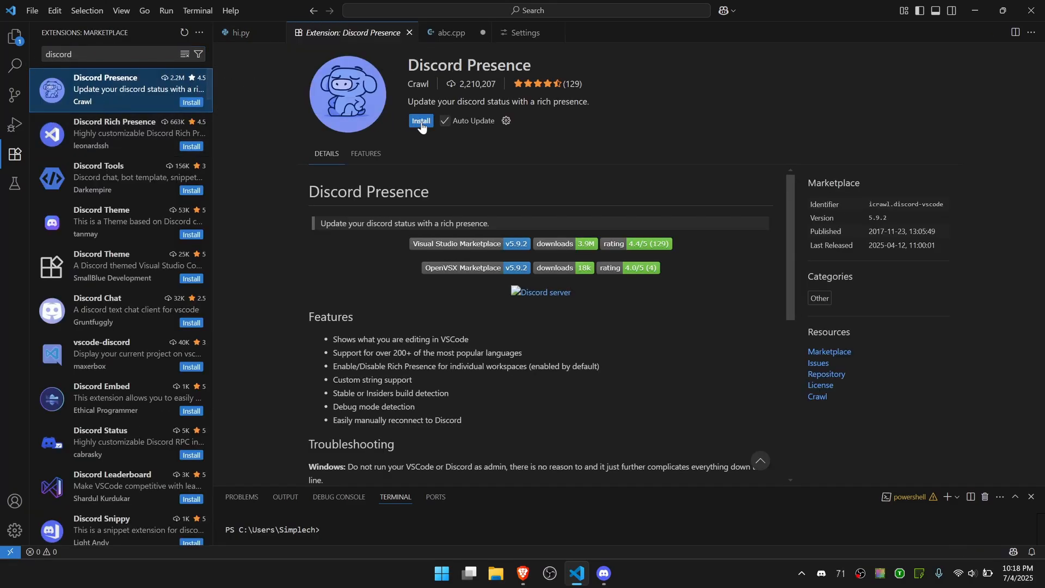
click(420, 121)
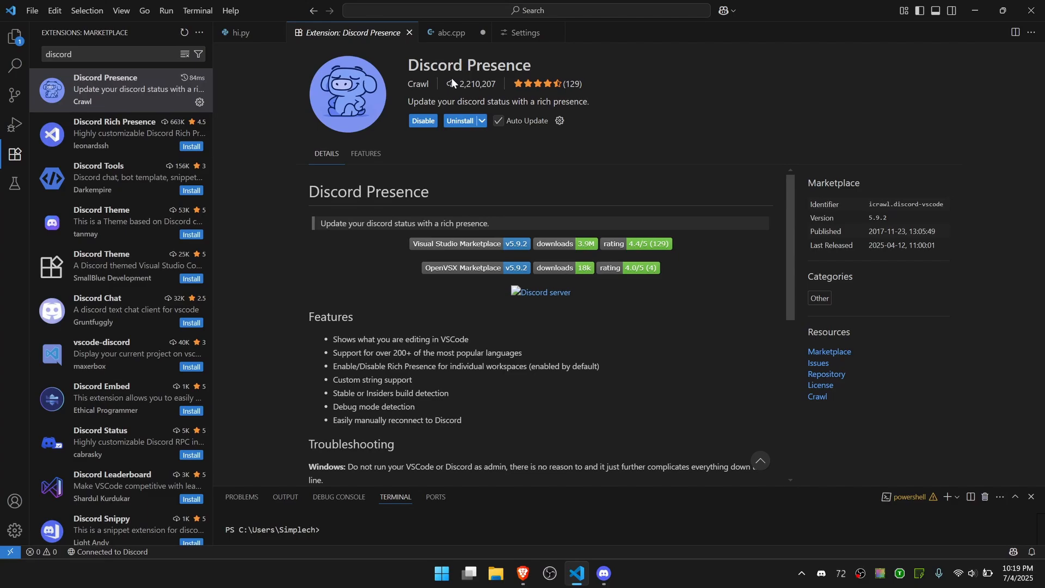
mouse_move(91, 553)
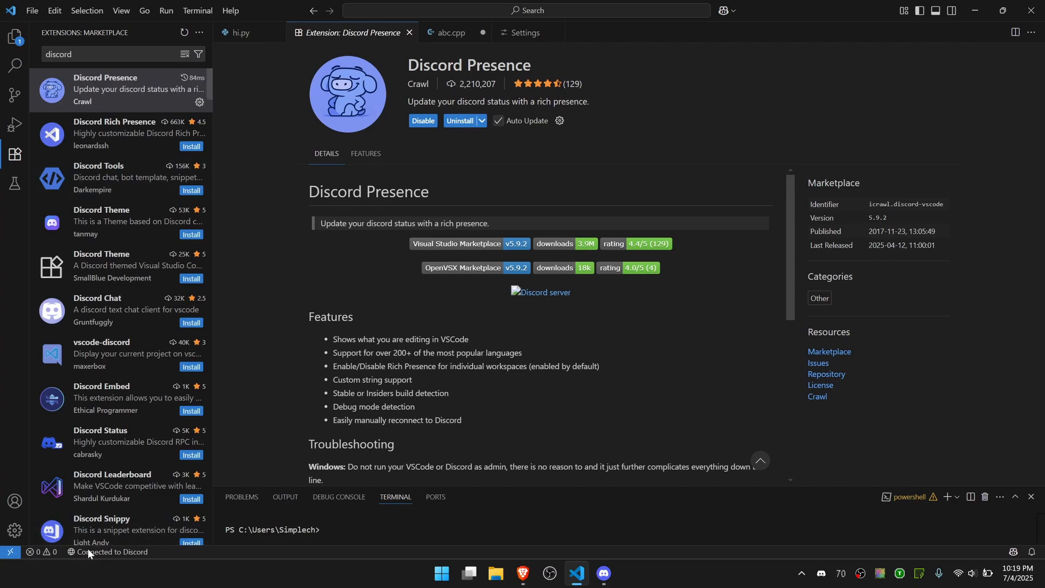
mouse_move(345, 135)
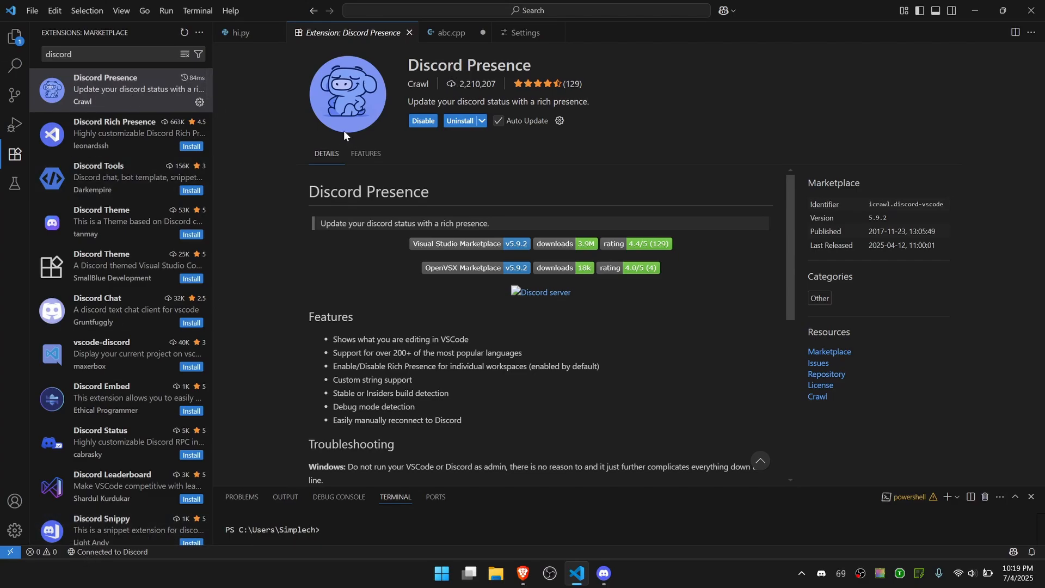
click(240, 31)
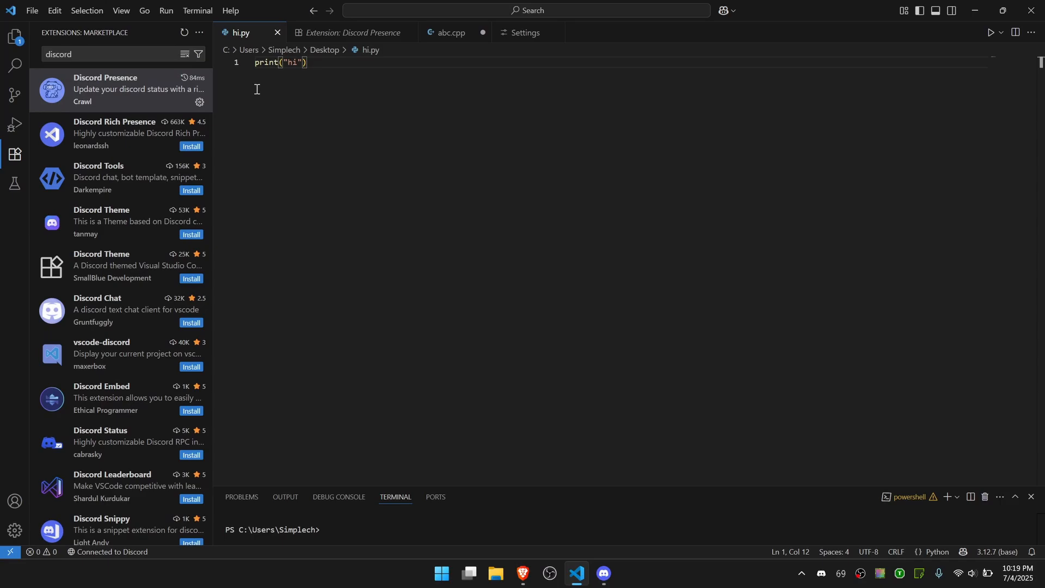
Bring up Discord to see the profile activity 'Playing Visual Studio Code' editing hi.py.
click(602, 577)
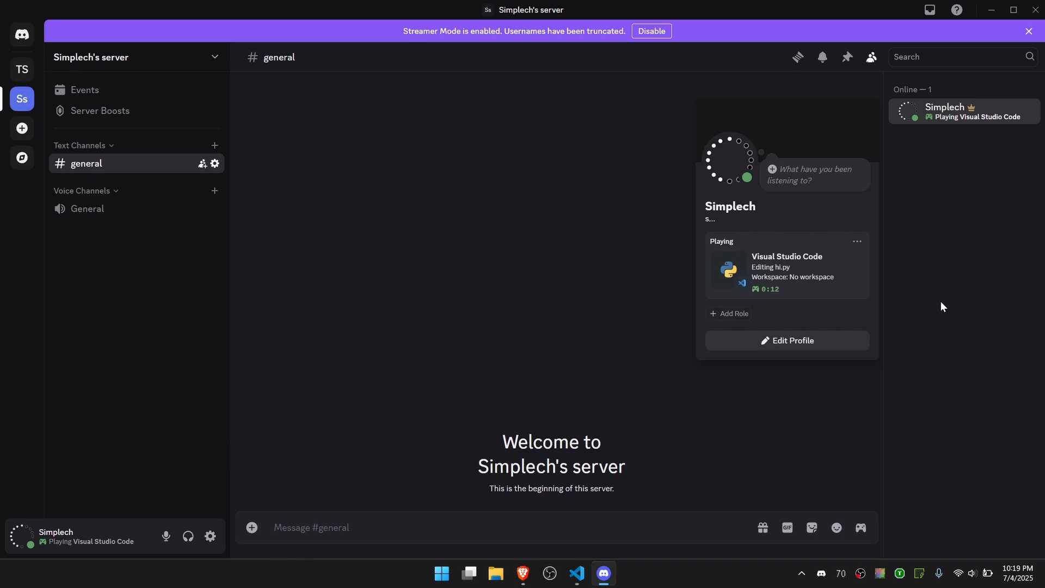
mouse_move(622, 487)
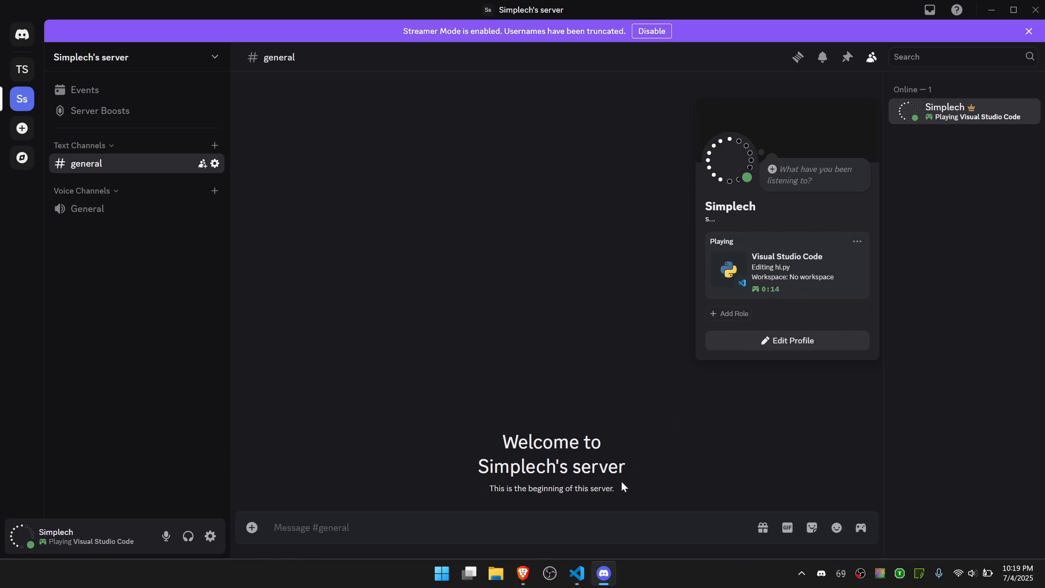
mouse_move(728, 270)
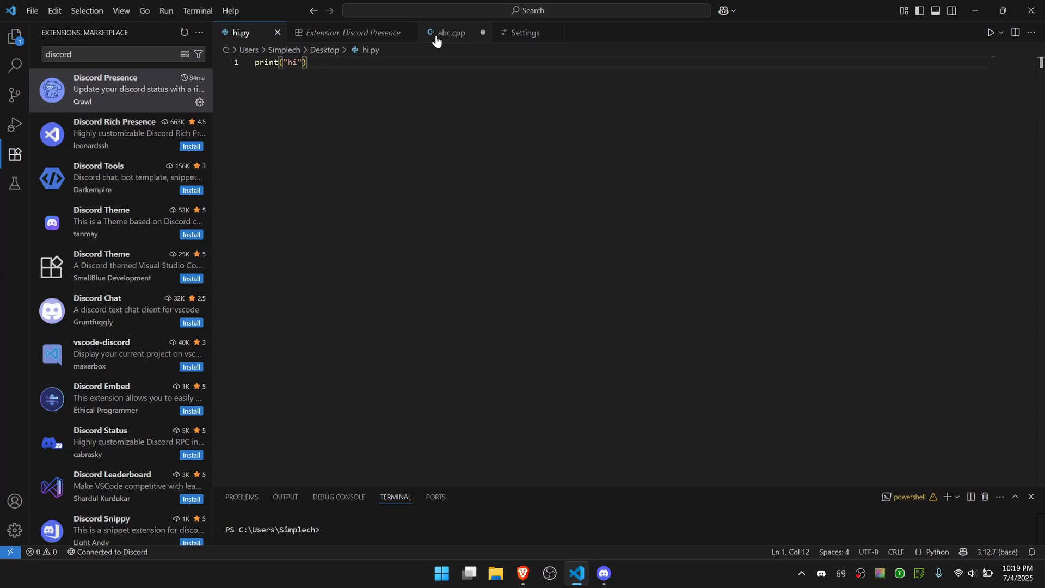
Switch to abc.cpp, confirm Discord reports editing abc.cpp, and close the leftover Settings tab.
click(451, 31)
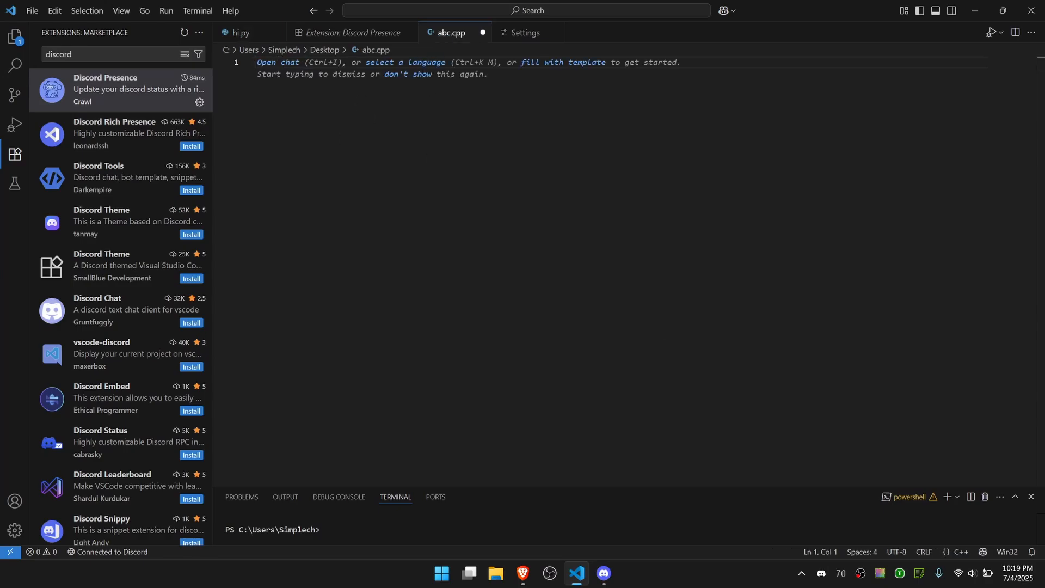
click(602, 573)
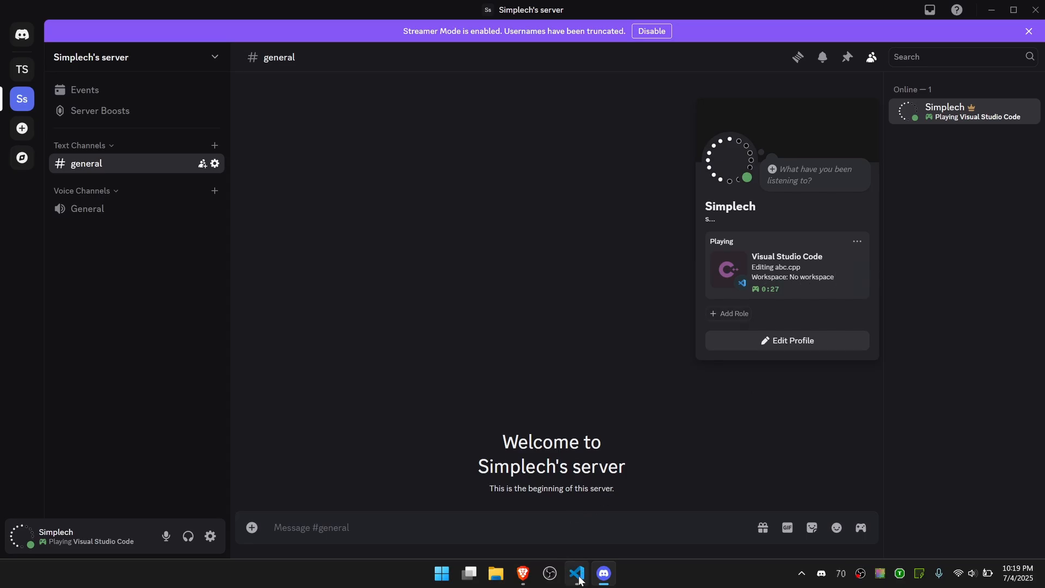
click(574, 572)
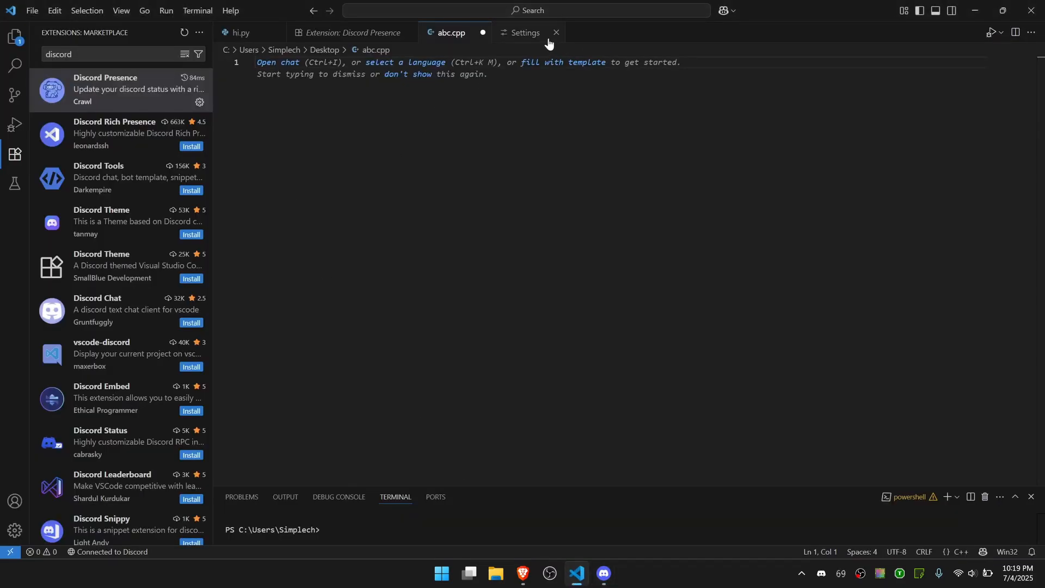
mouse_move(541, 37)
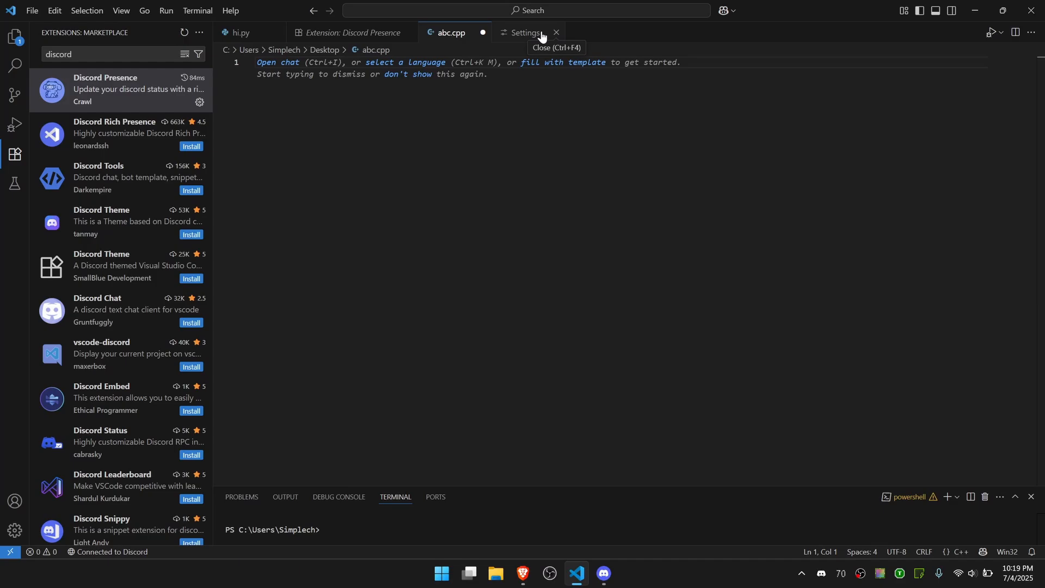
click(554, 31)
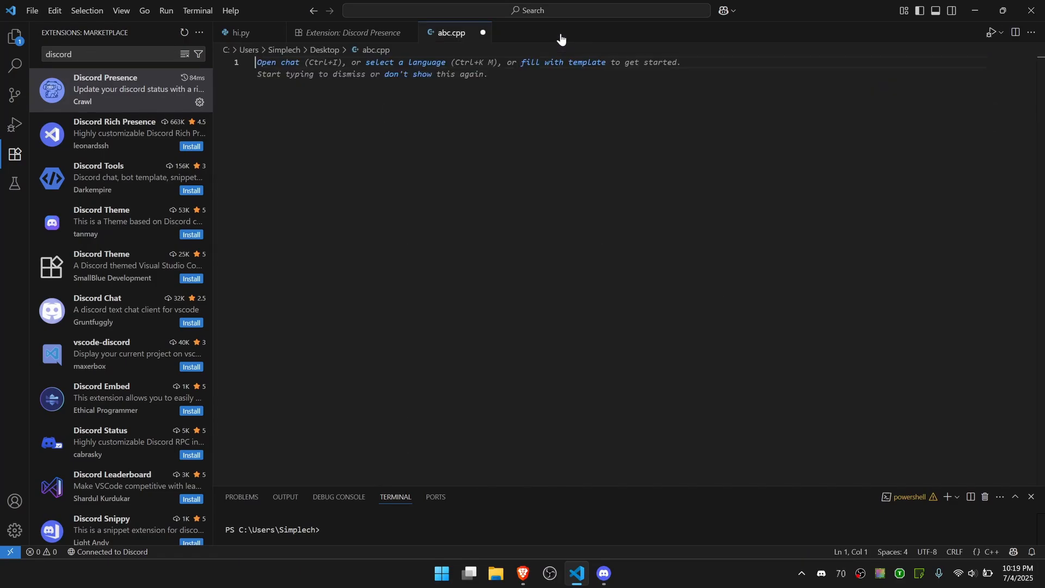
click(31, 10)
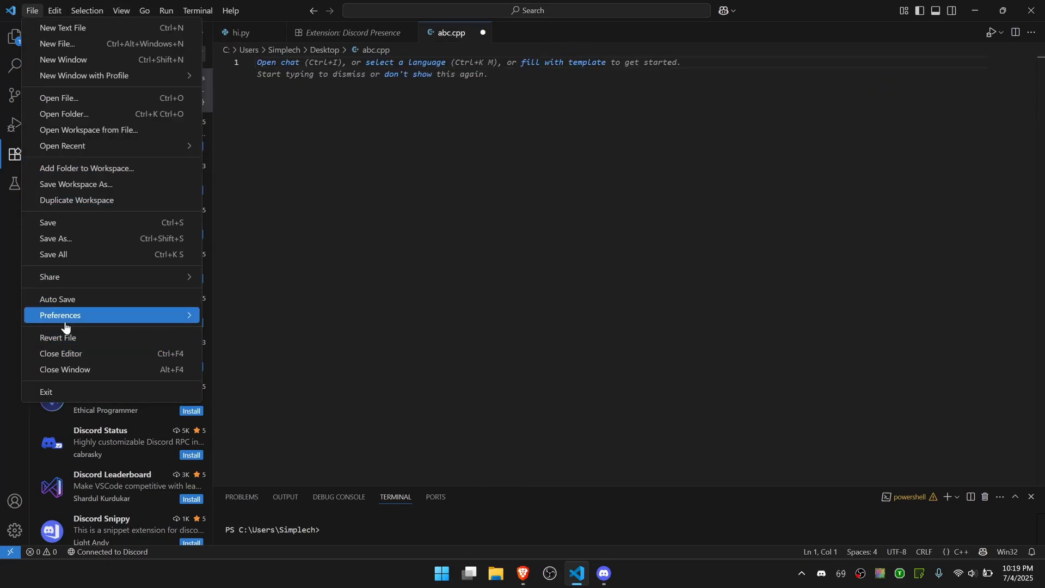
click(60, 315)
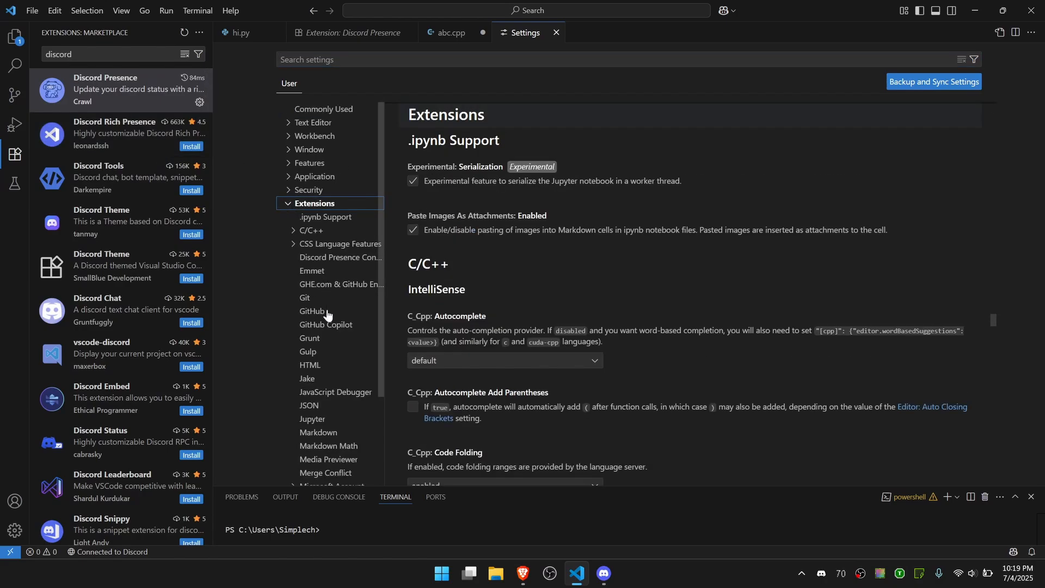
click(340, 257)
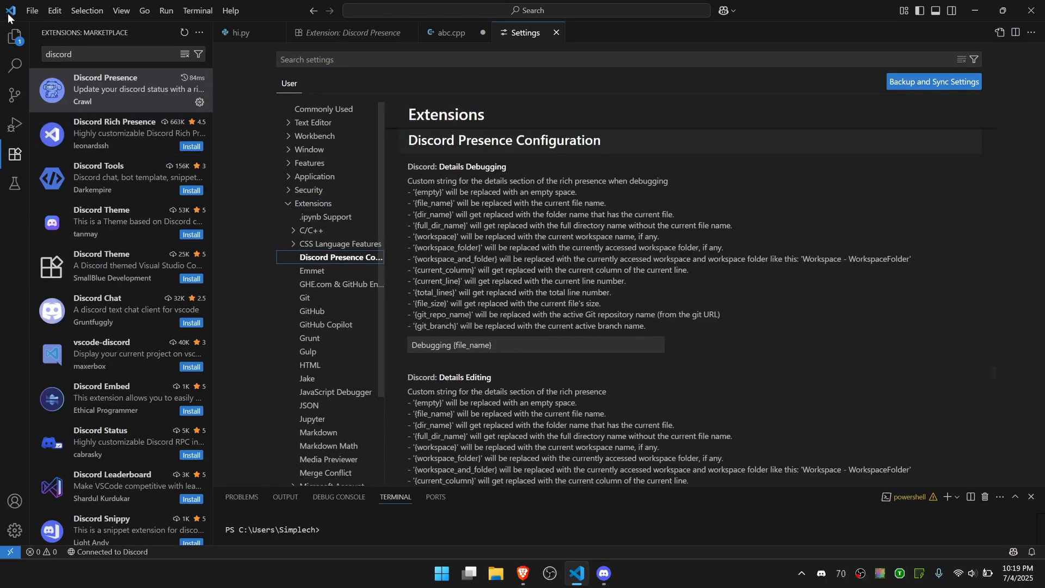
click(14, 154)
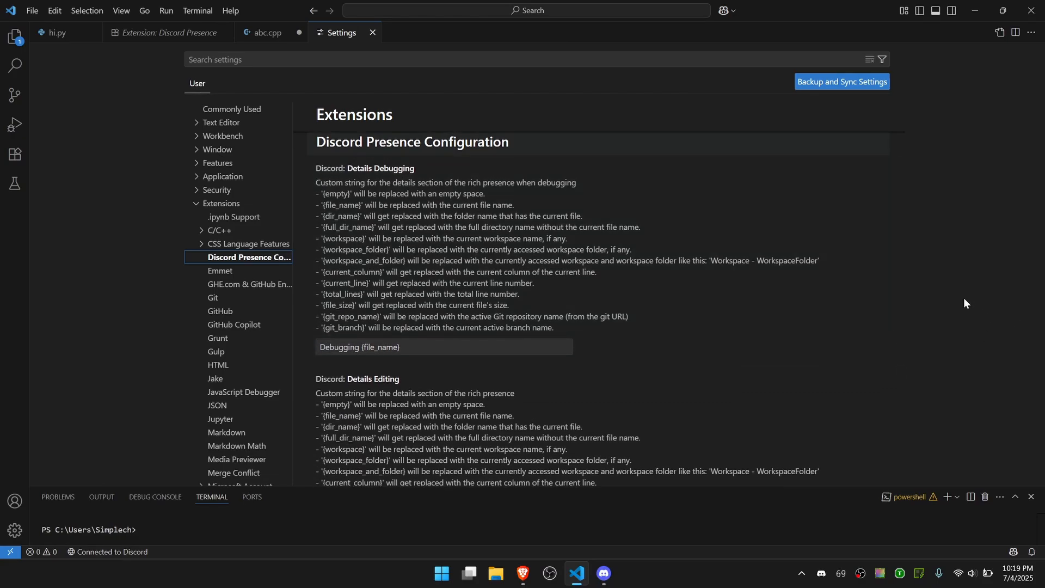
scroll(down, 3)
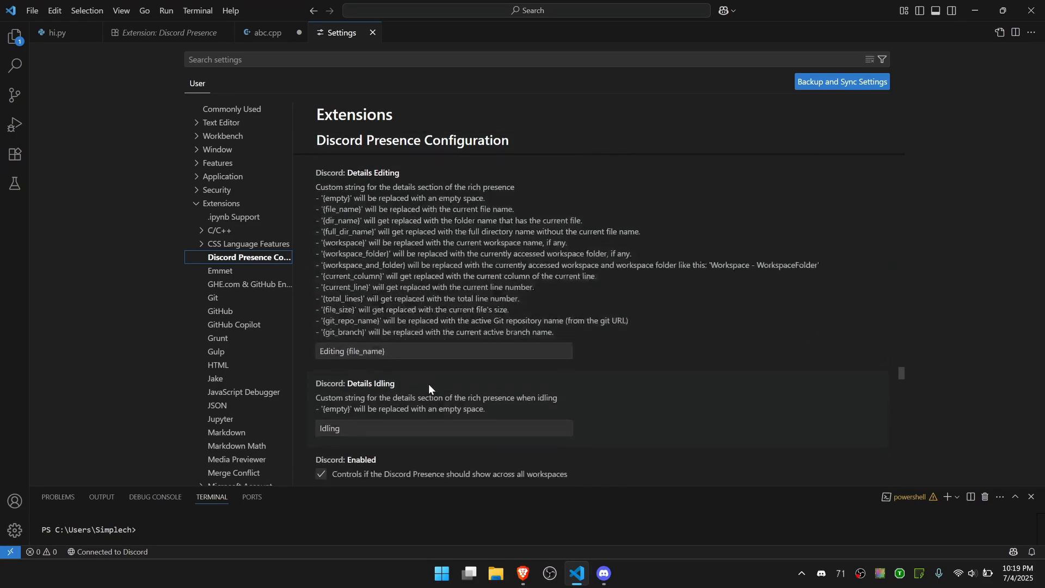
scroll(down, 3)
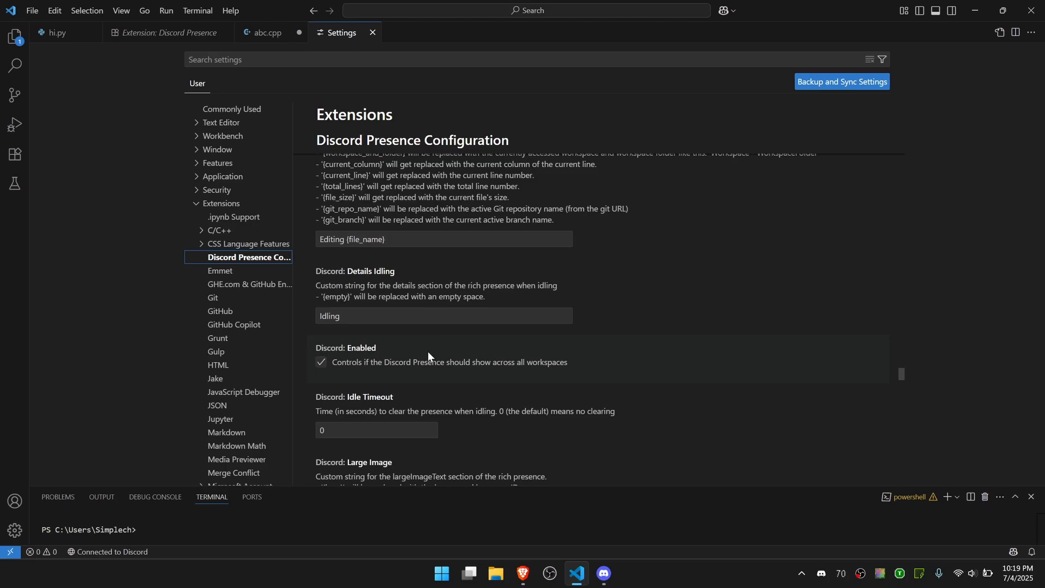
scroll(down, 3)
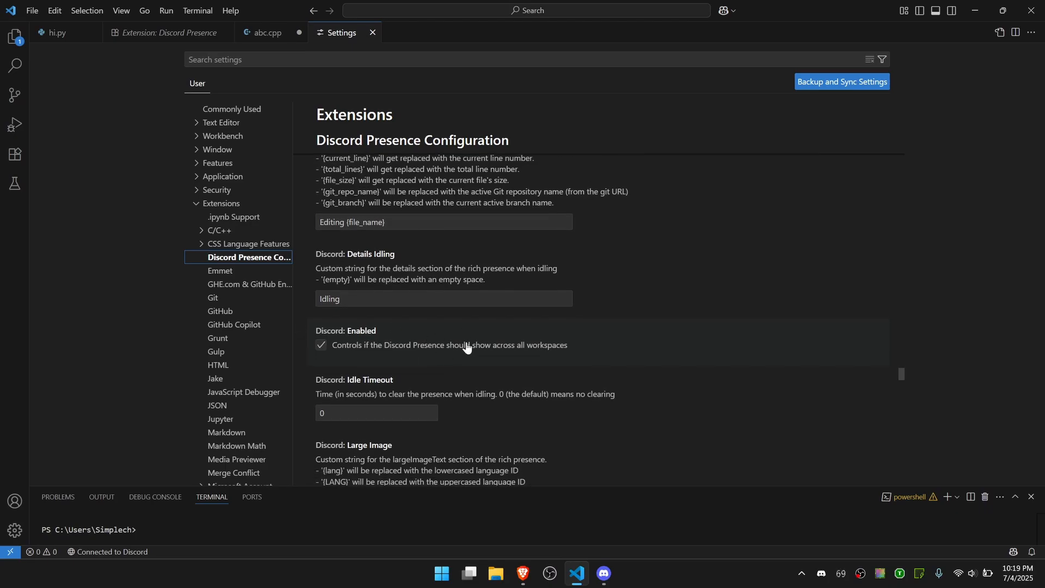
scroll(down, 3)
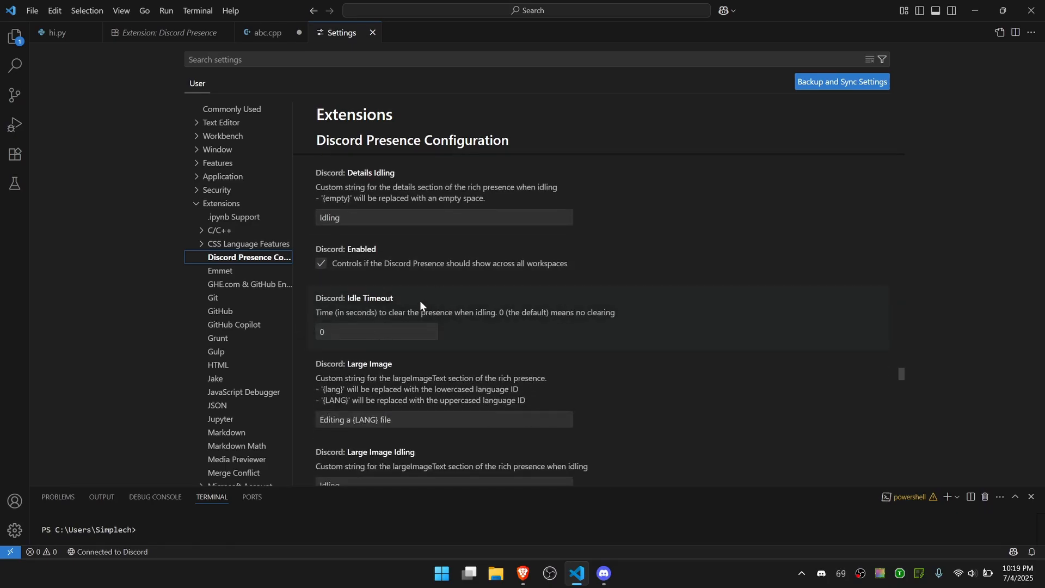
scroll(down, 3)
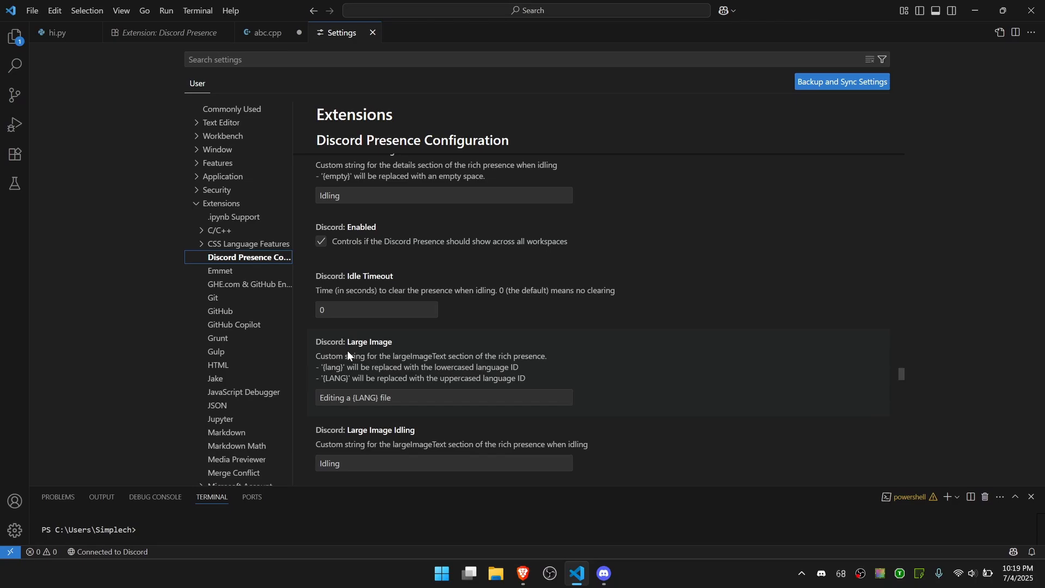
click(602, 577)
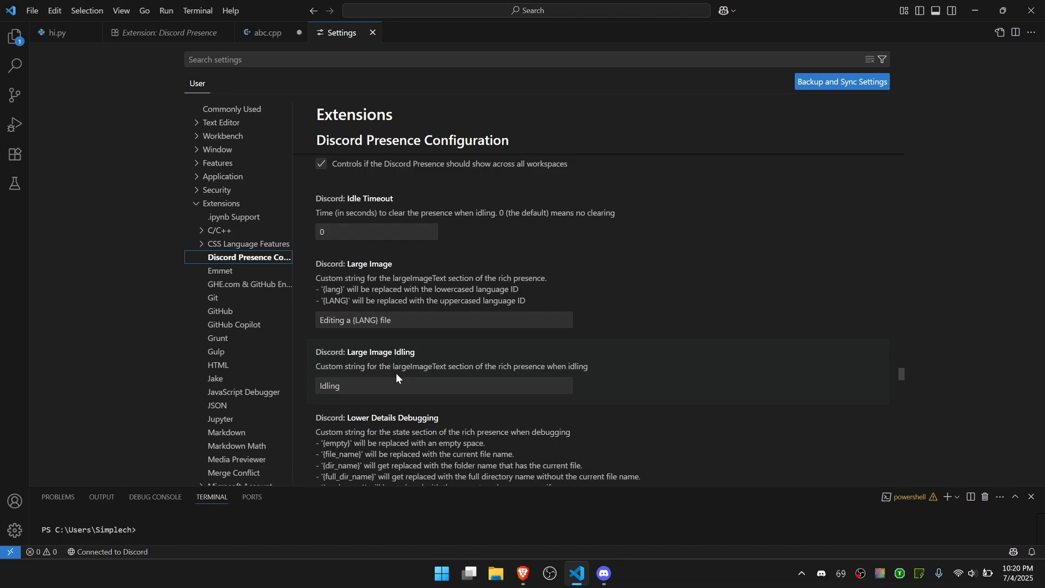
scroll(down, 3)
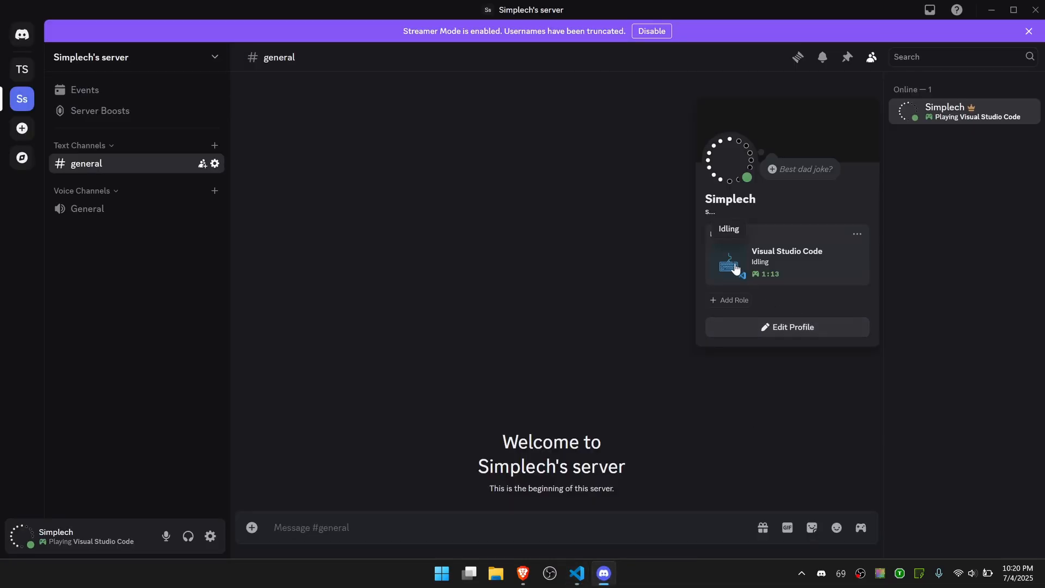
click(574, 578)
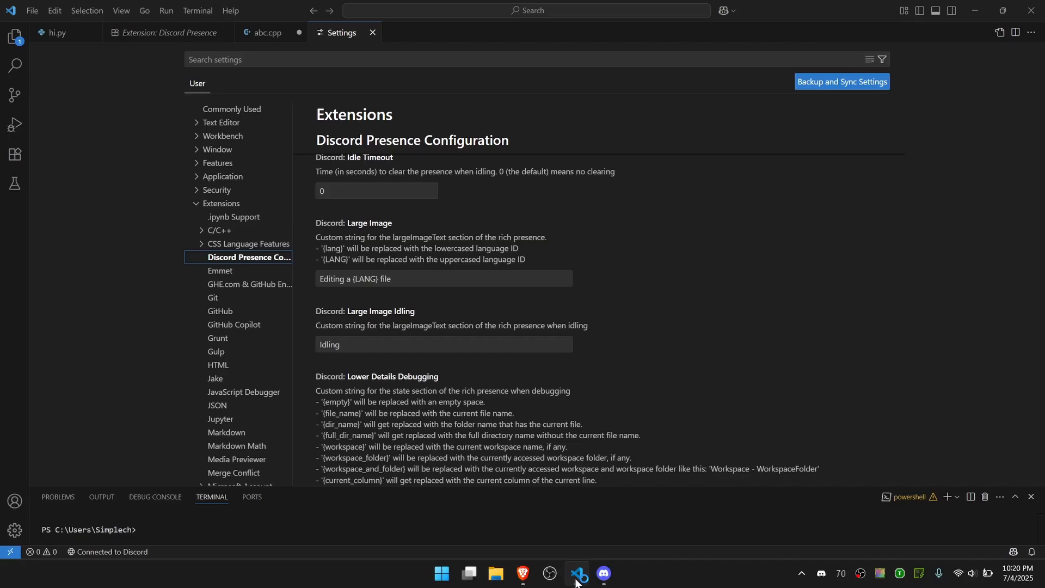
scroll(down, 3)
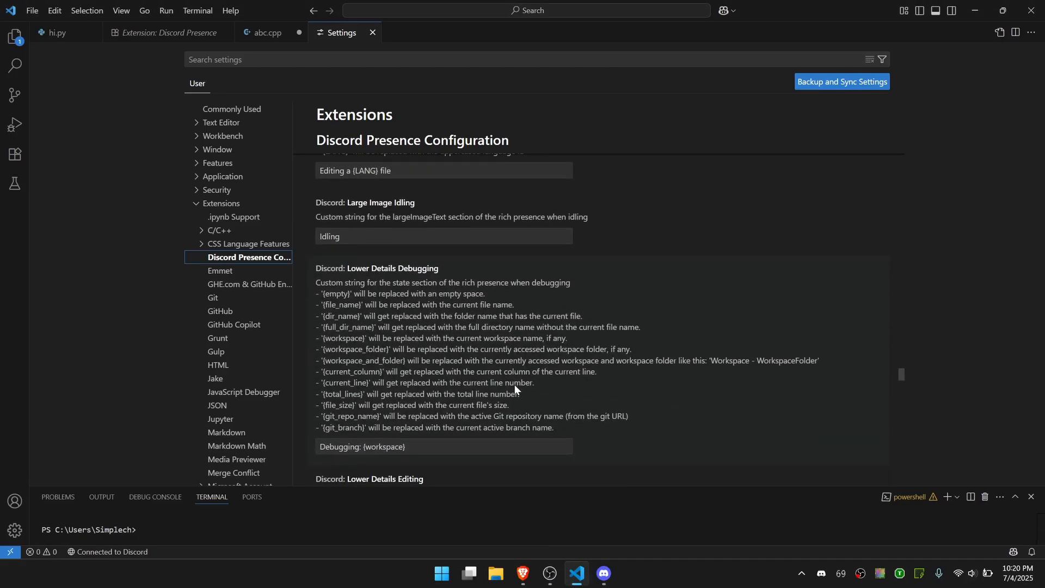
scroll(down, 3)
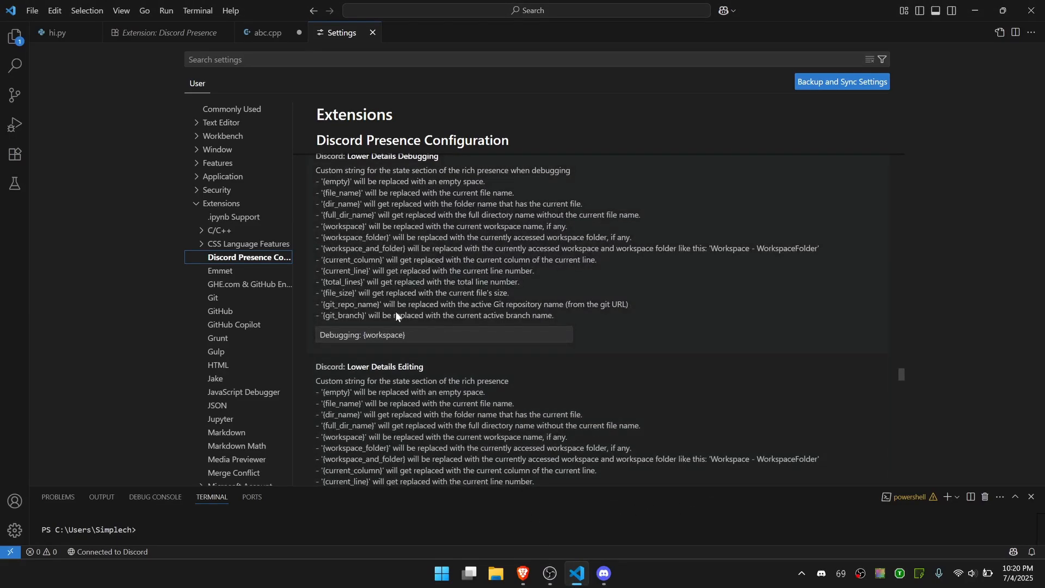
mouse_move(348, 312)
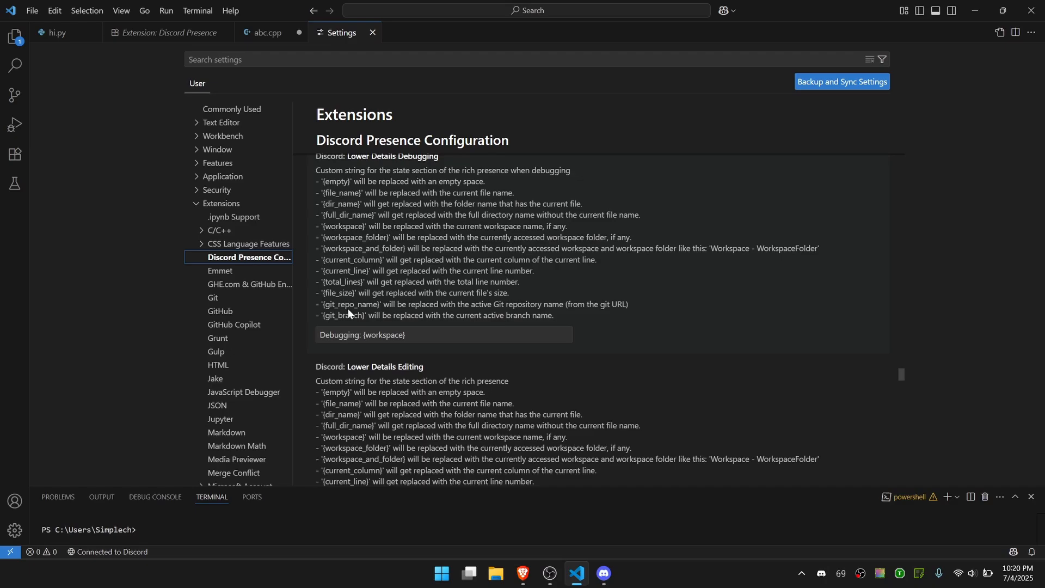
mouse_move(341, 287)
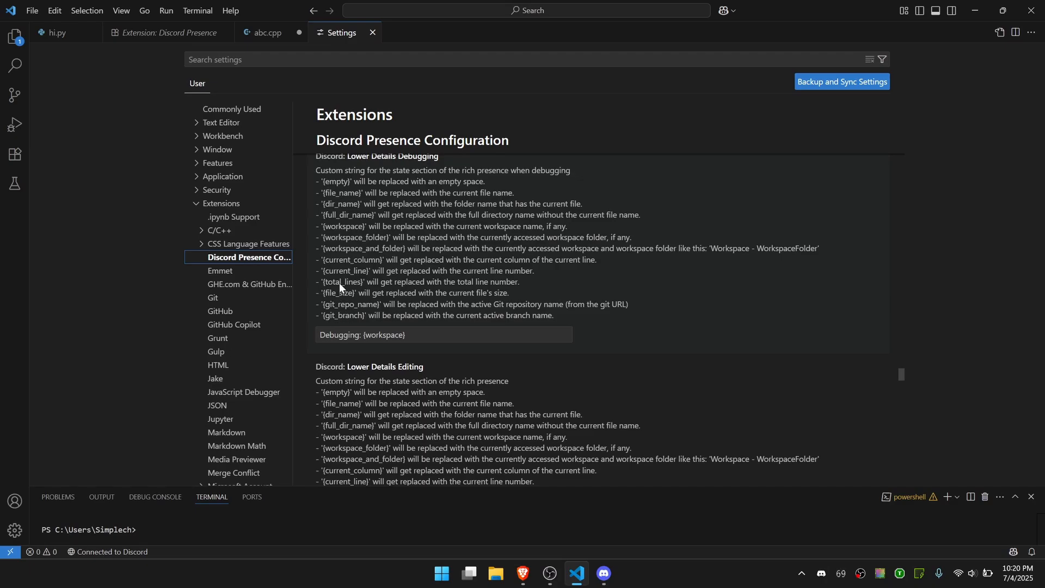
mouse_move(341, 237)
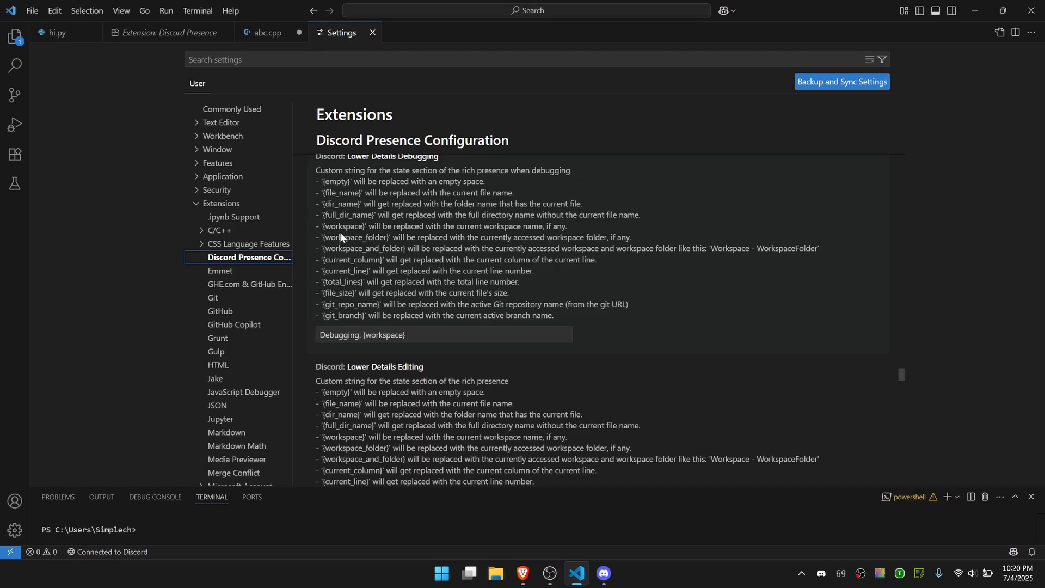
scroll(down, 3)
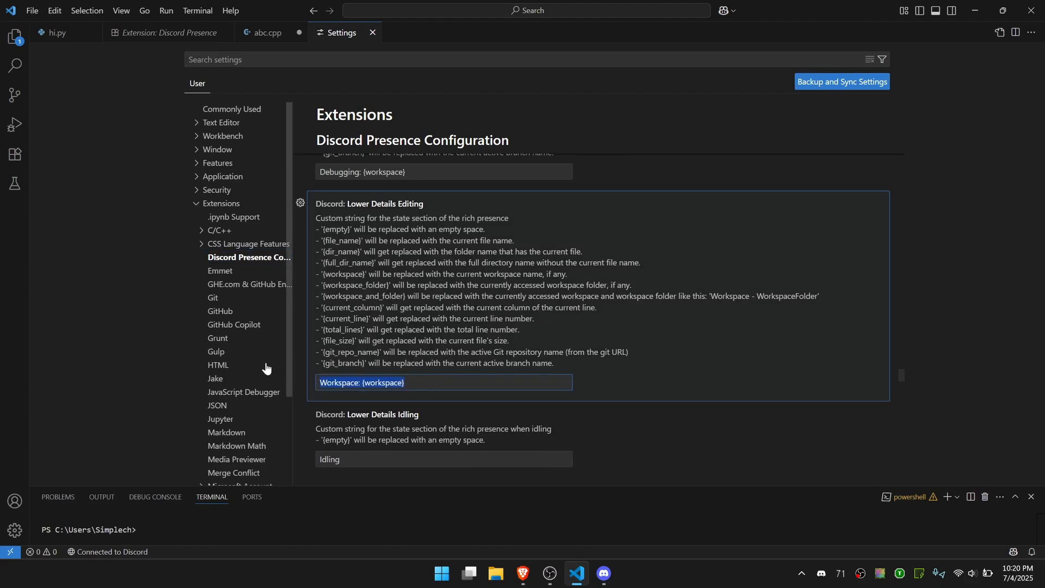
Enter 'Current Line: {current_line}' as the Lower Details Editing value.
text(Current Line: {current_line)
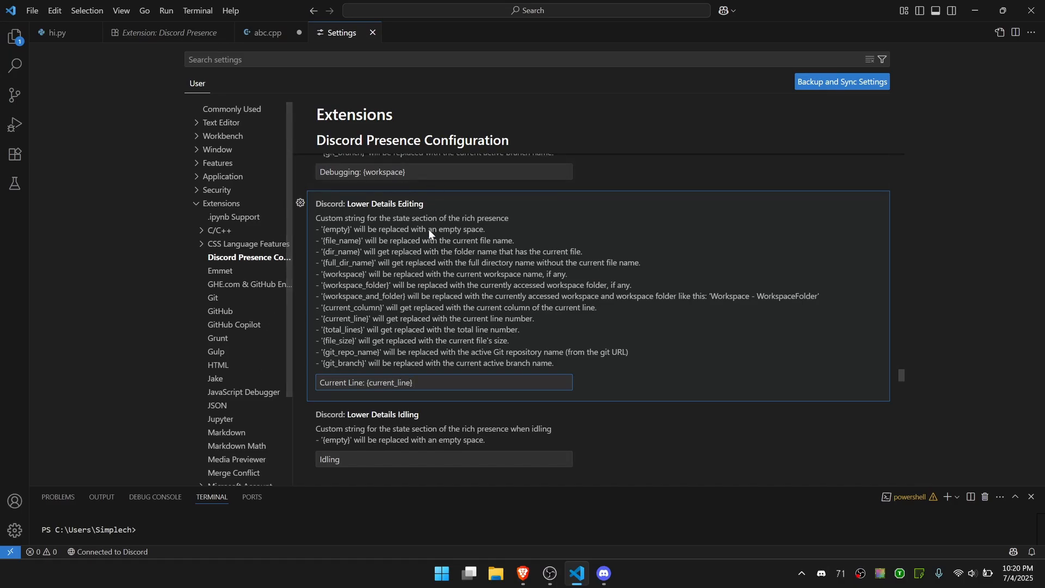
scroll(down, 3)
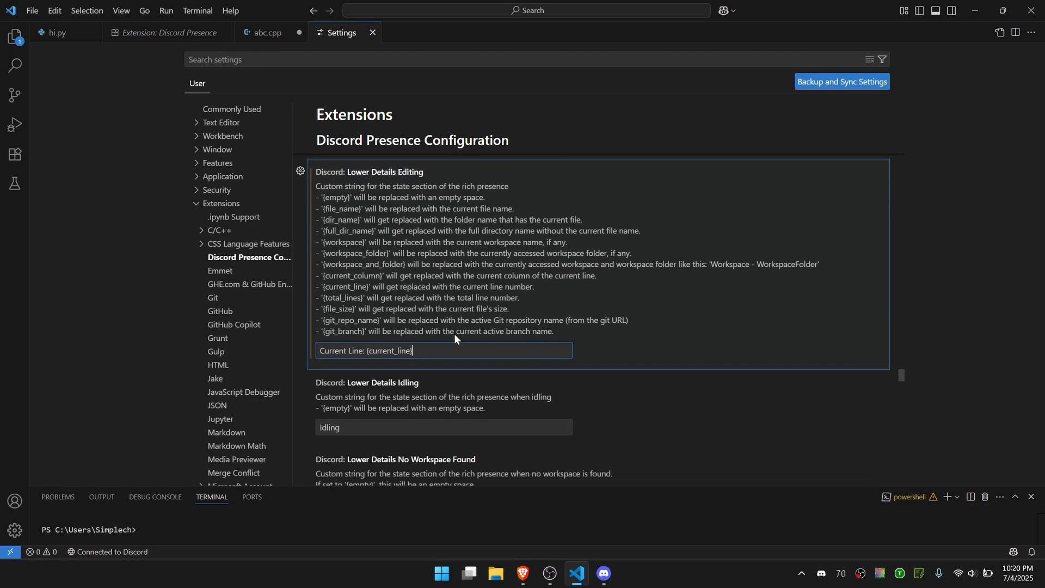
scroll(down, 3)
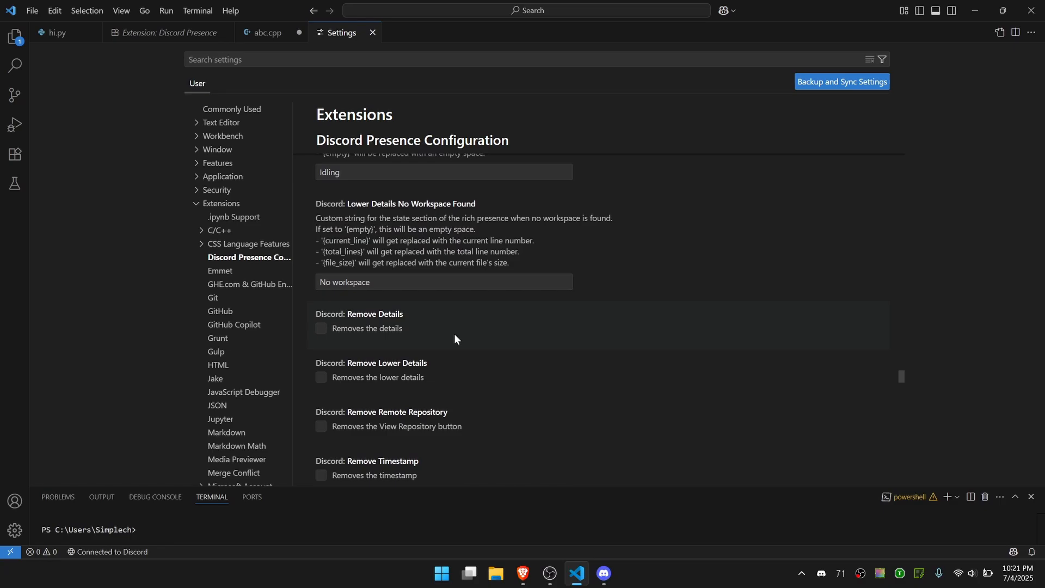
scroll(down, 3)
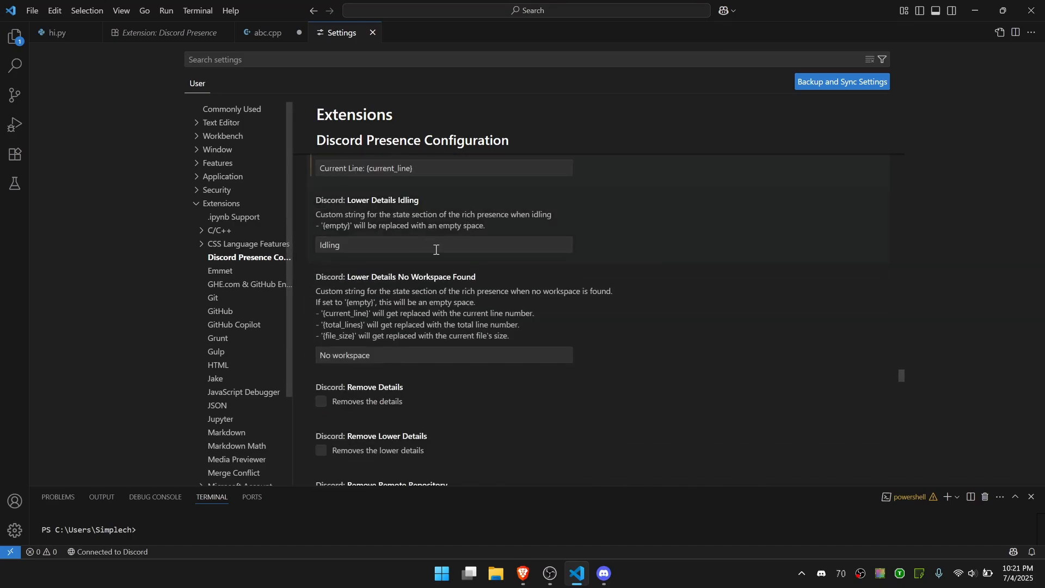
scroll(down, 3)
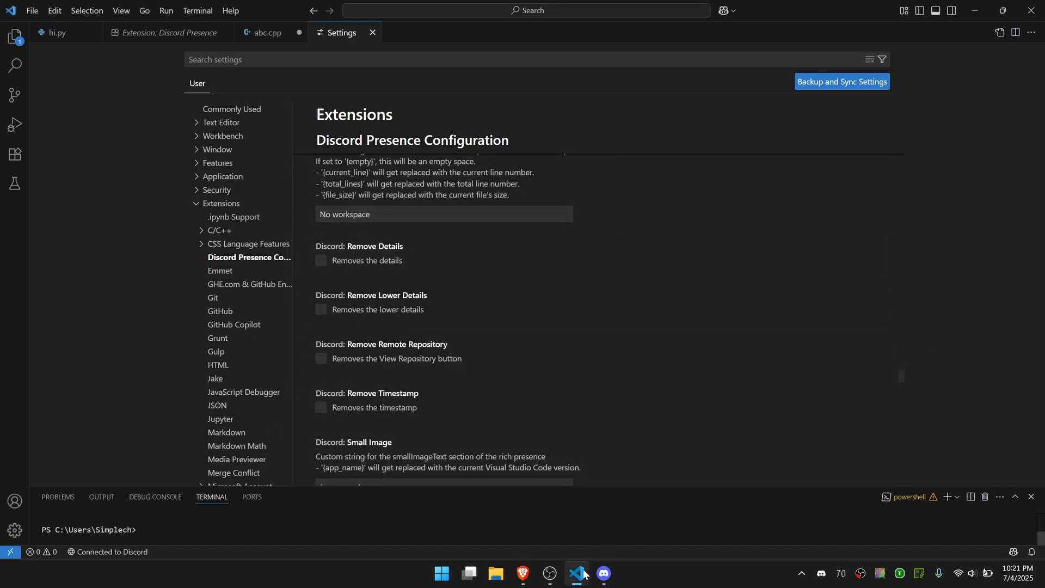
click(602, 573)
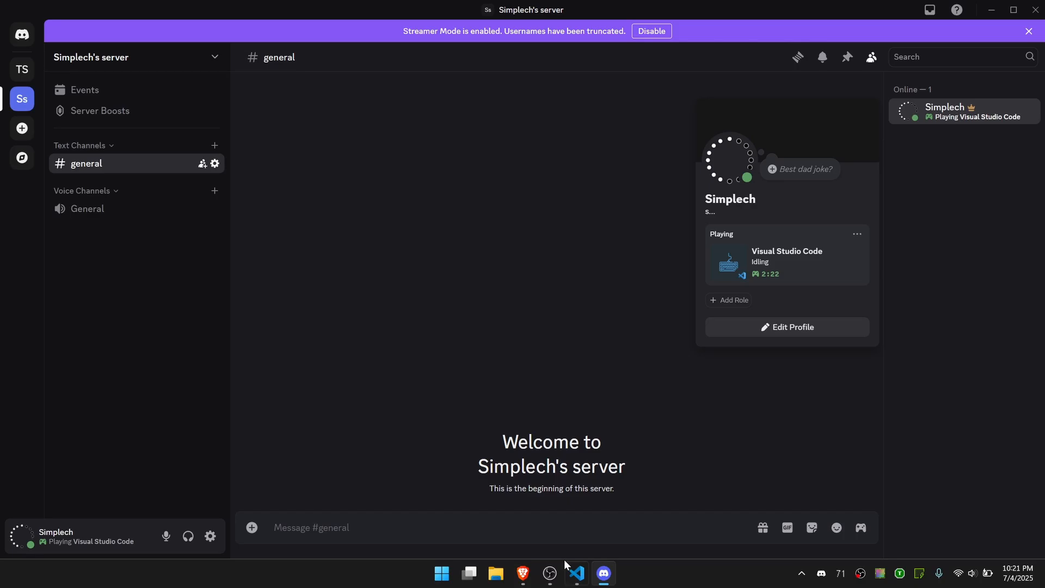
click(575, 572)
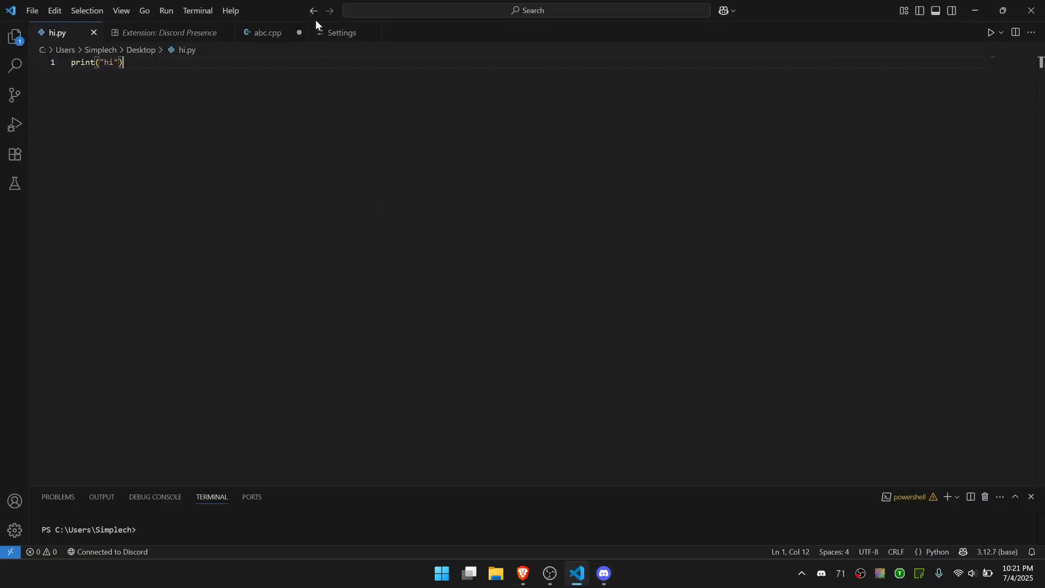
Reopen Discord Presence Configuration under Extensions and scroll to Lower Details Editing.
click(341, 31)
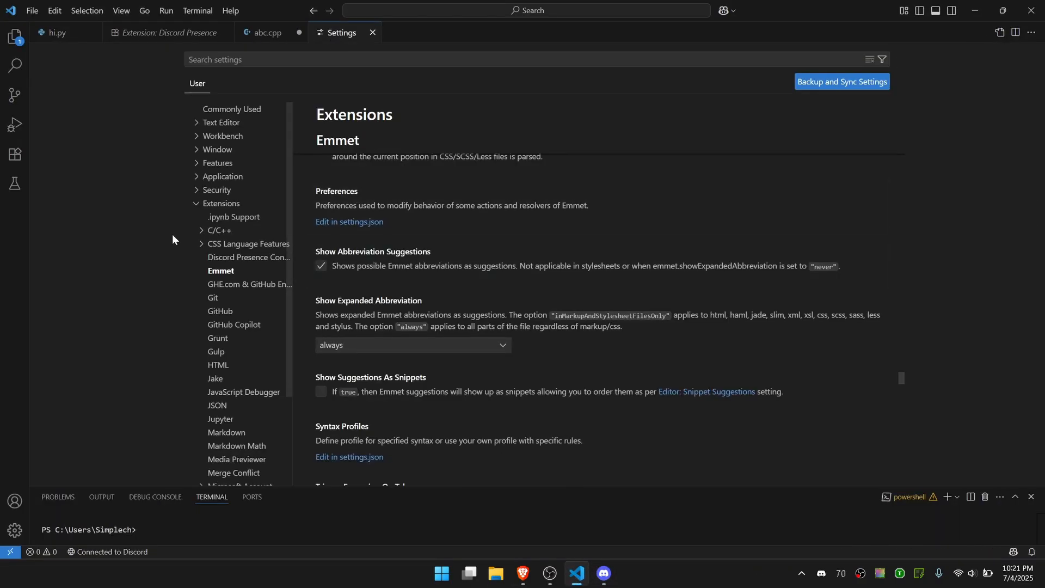
click(248, 257)
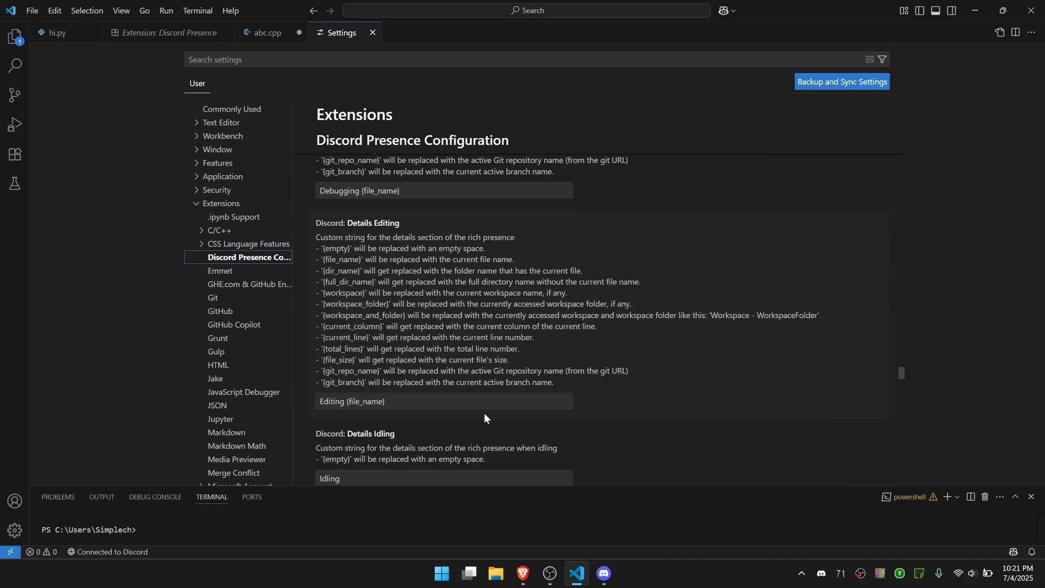
scroll(down, 3)
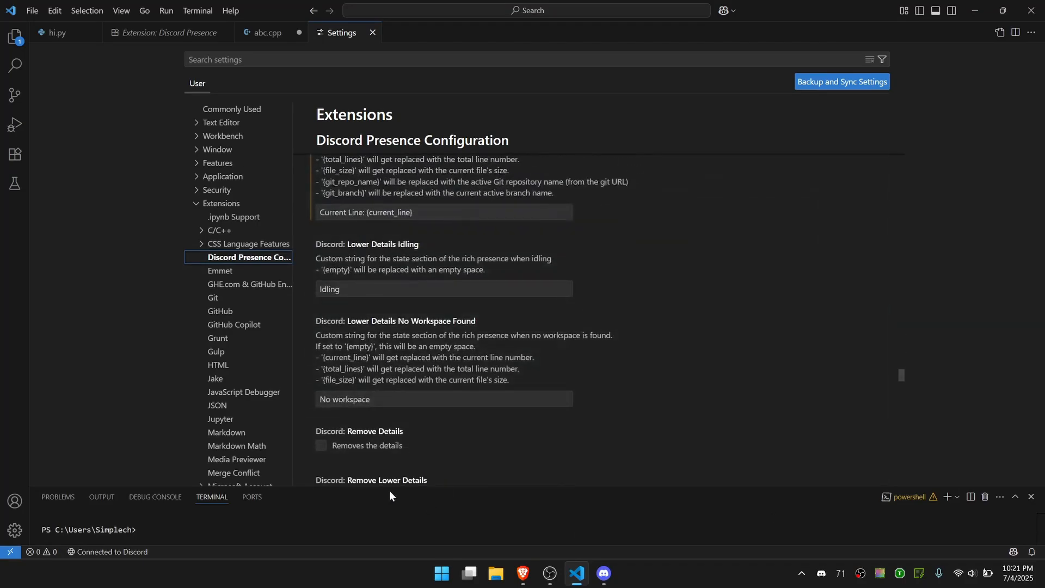